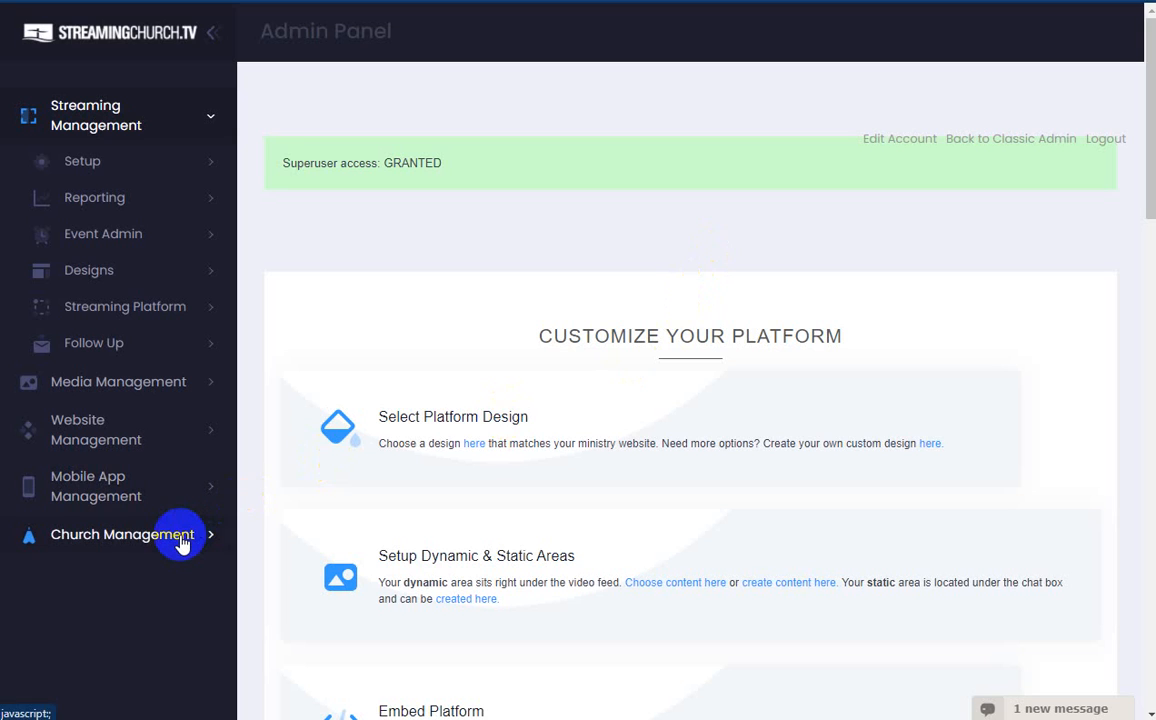
Step: Open Add Donation under Church Management > Contributions in the sidebar
left_click(180, 535)
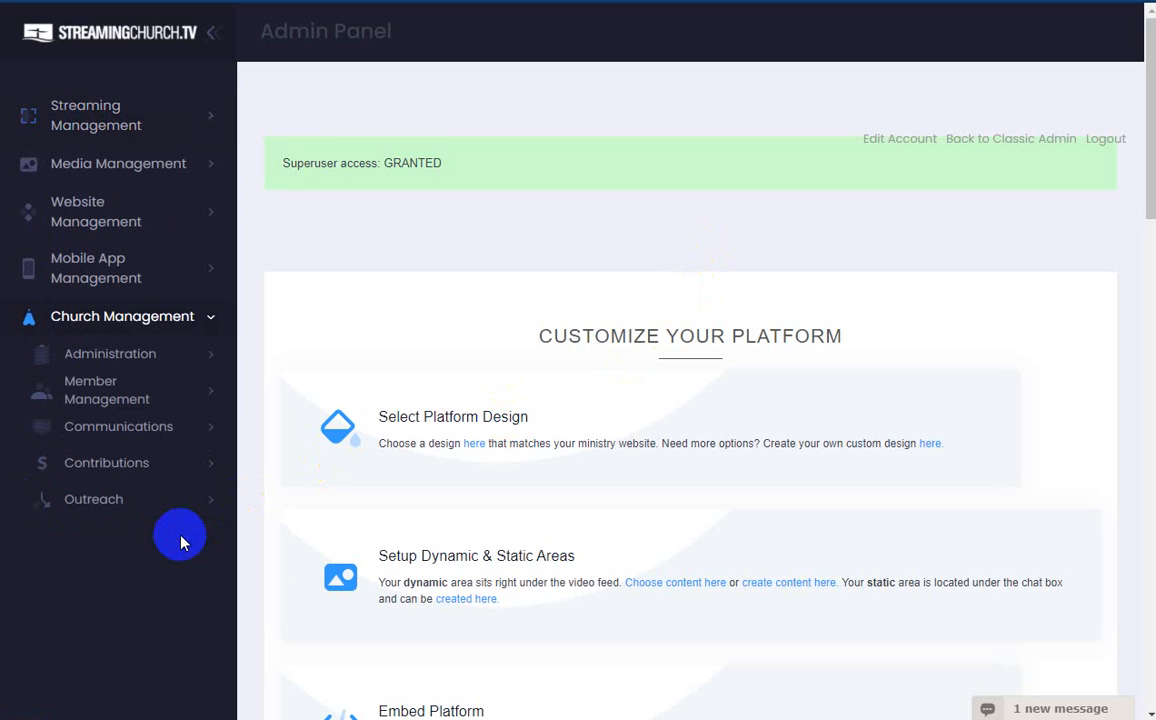
mouse_move(106, 405)
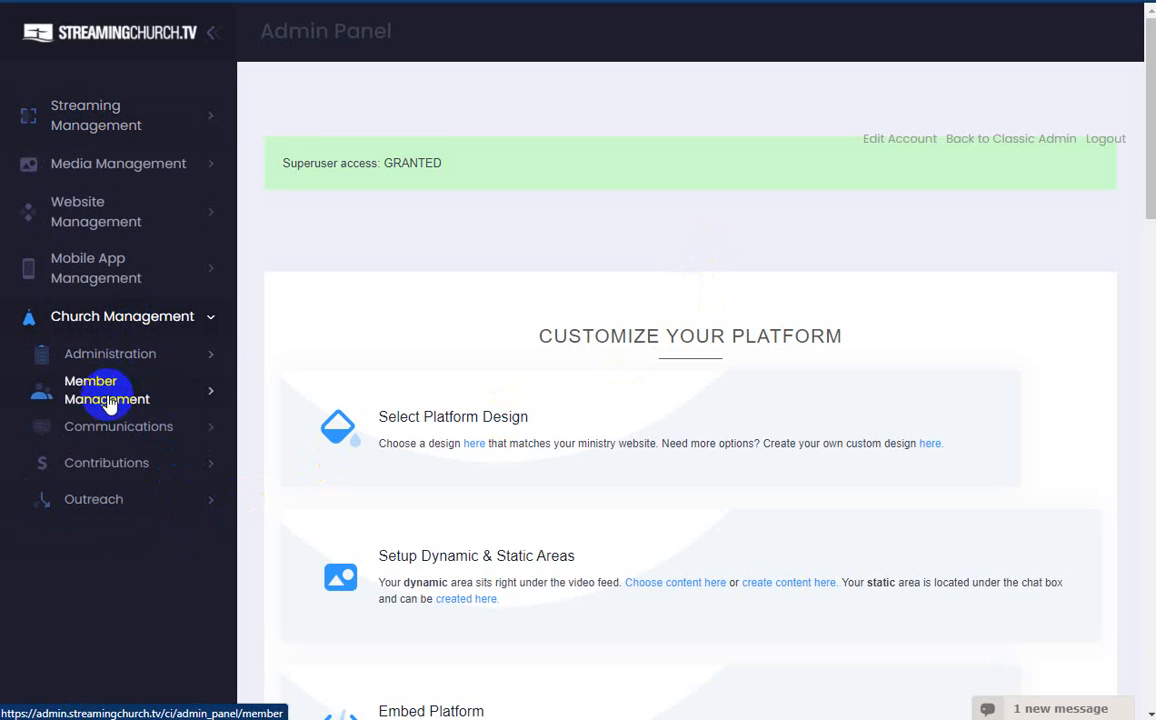
left_click(105, 463)
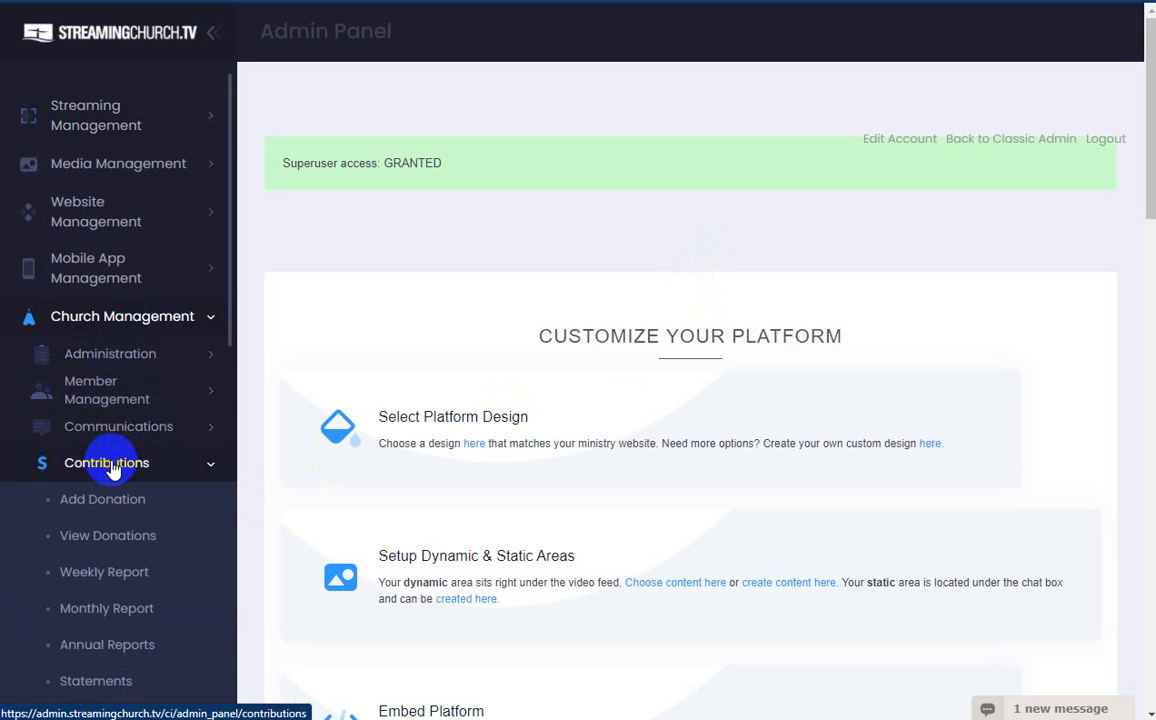
mouse_move(102, 499)
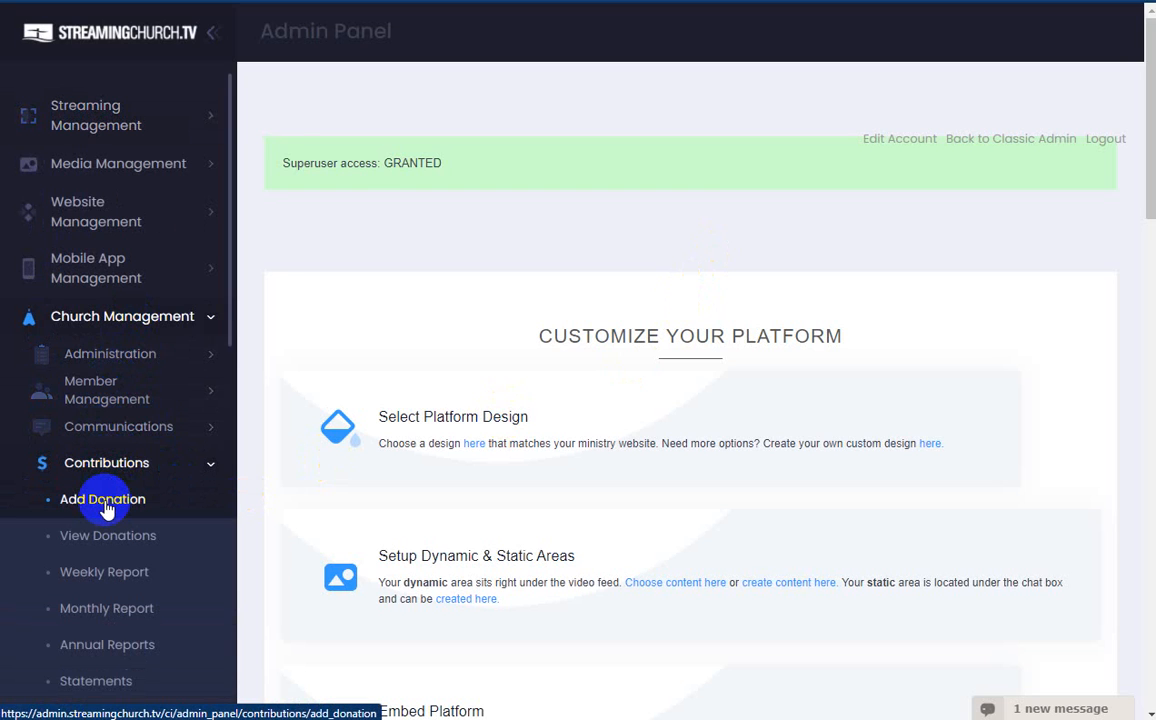
left_click(102, 499)
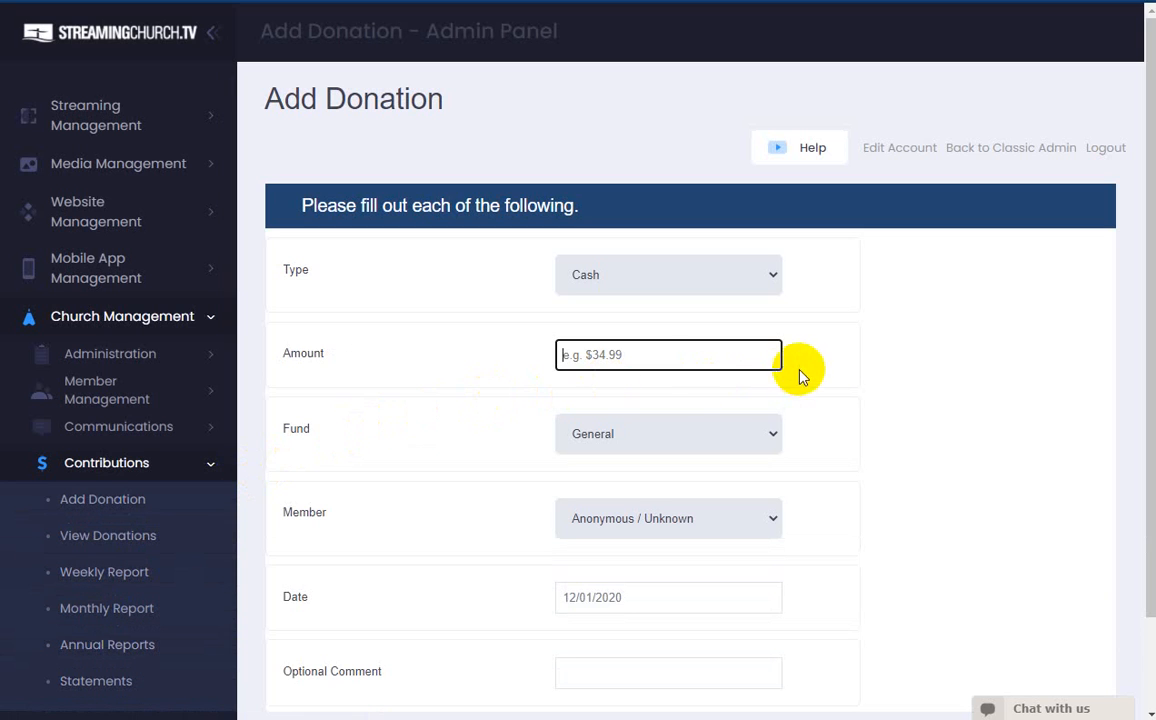
mouse_move(912, 327)
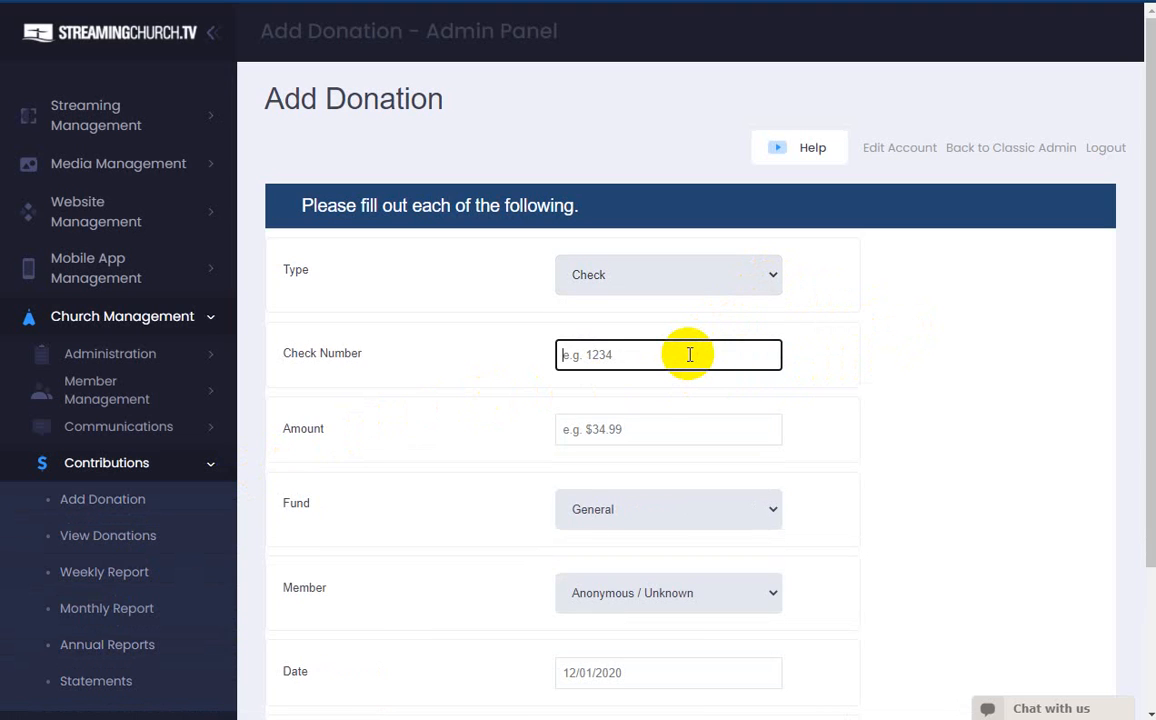
Step: Enter check number 234556 and amount 25, keeping the General fund
type("234556")
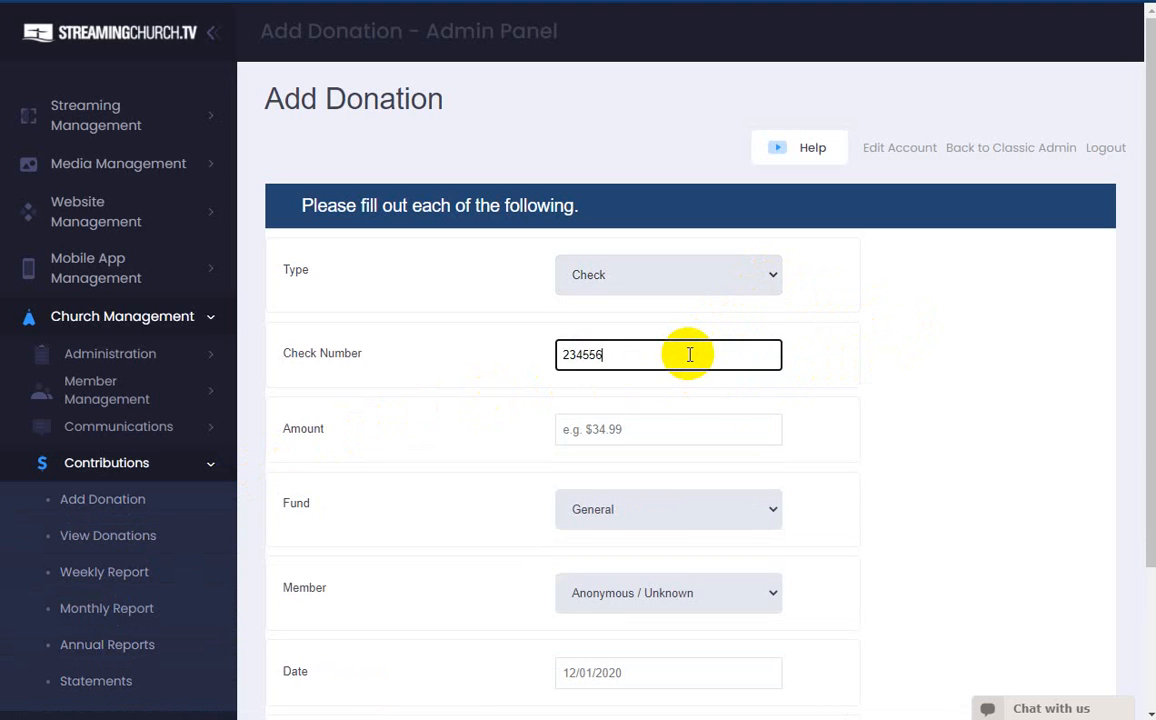
left_click(668, 429)
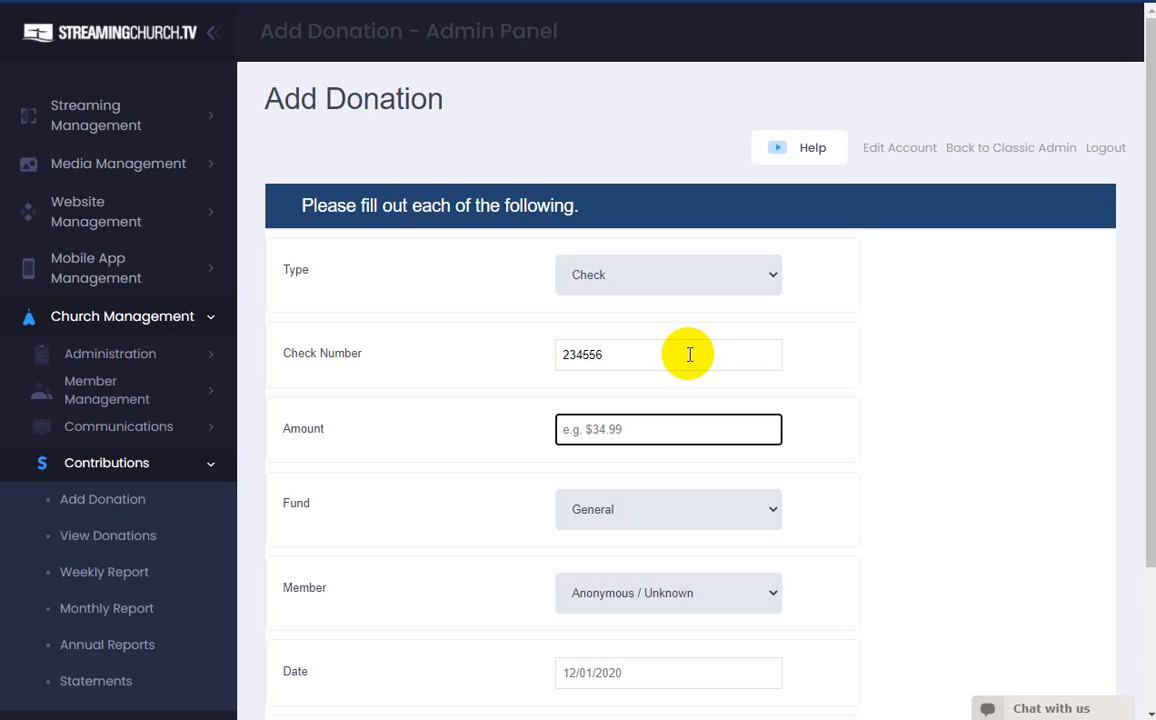
type("25.00")
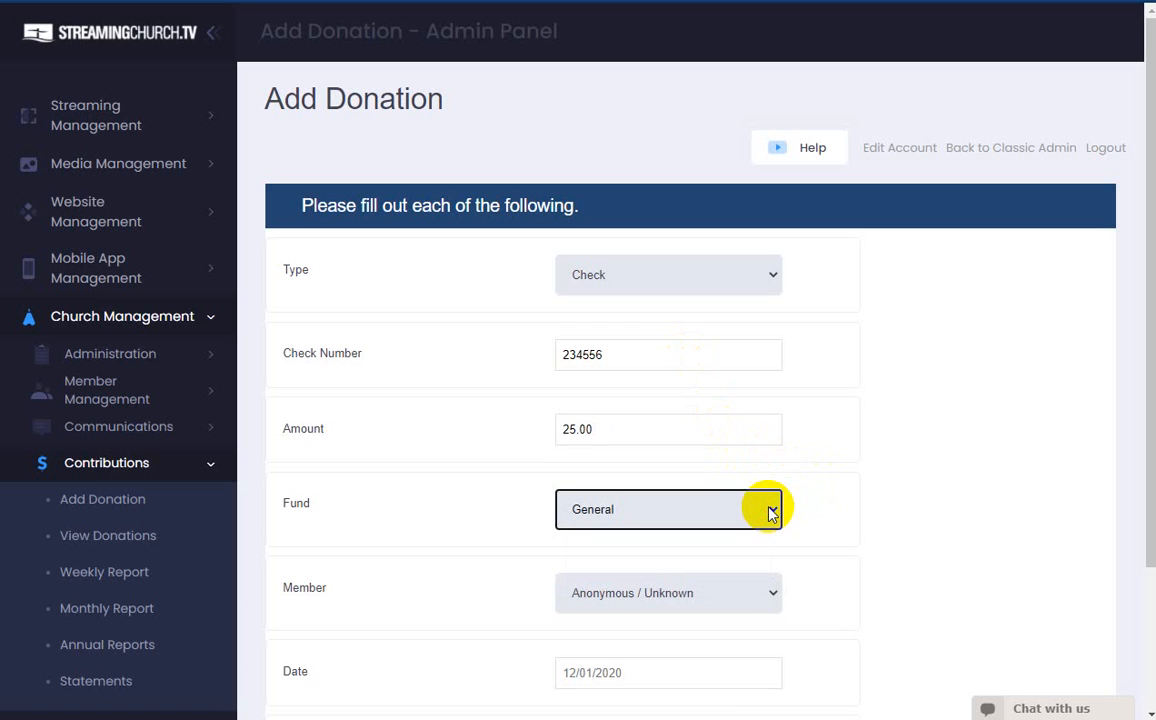
scroll("down", 3)
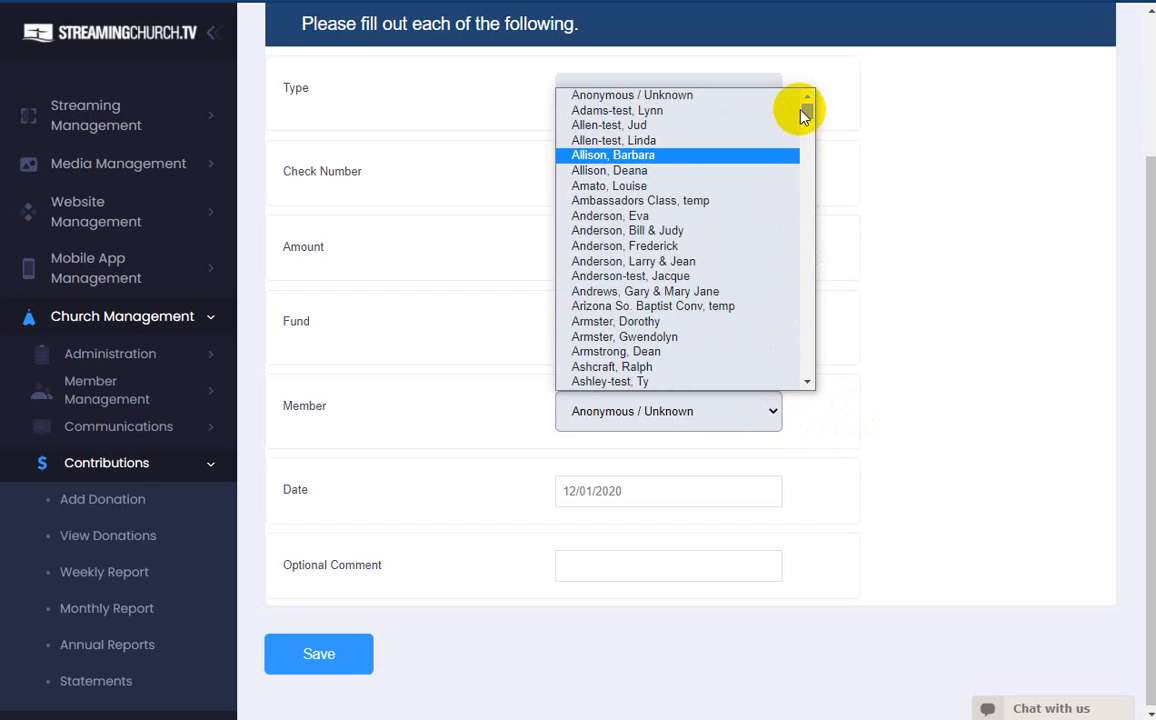
scroll("down", 3)
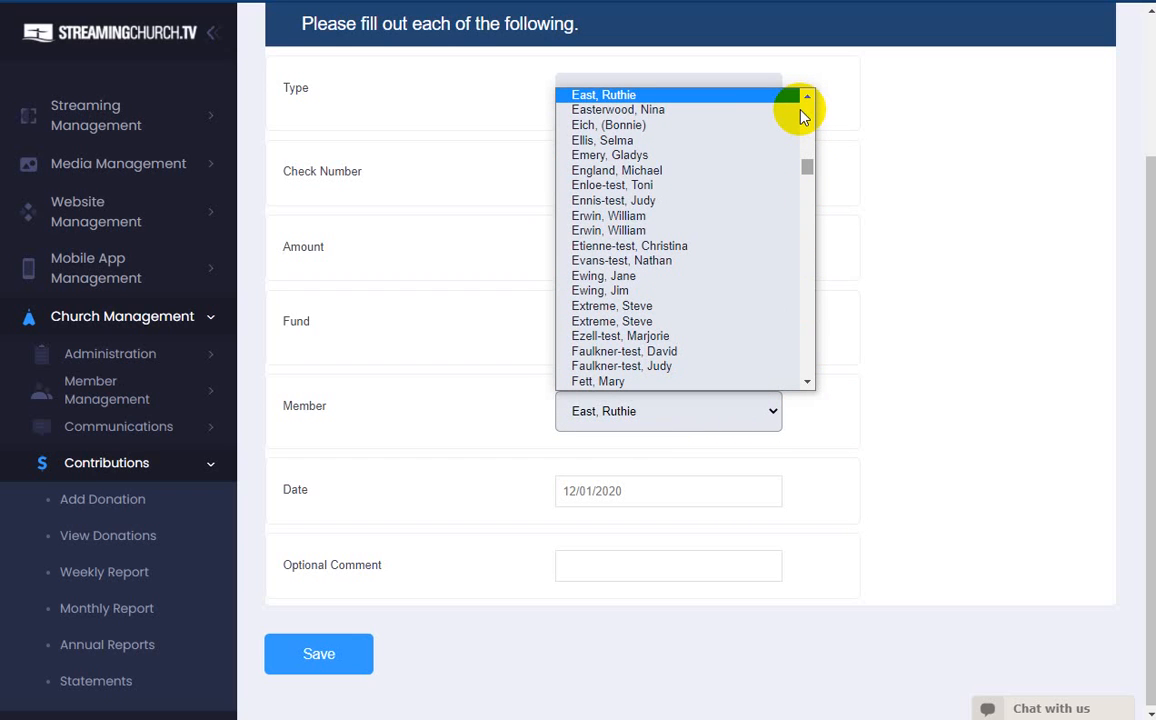
scroll("down", 3)
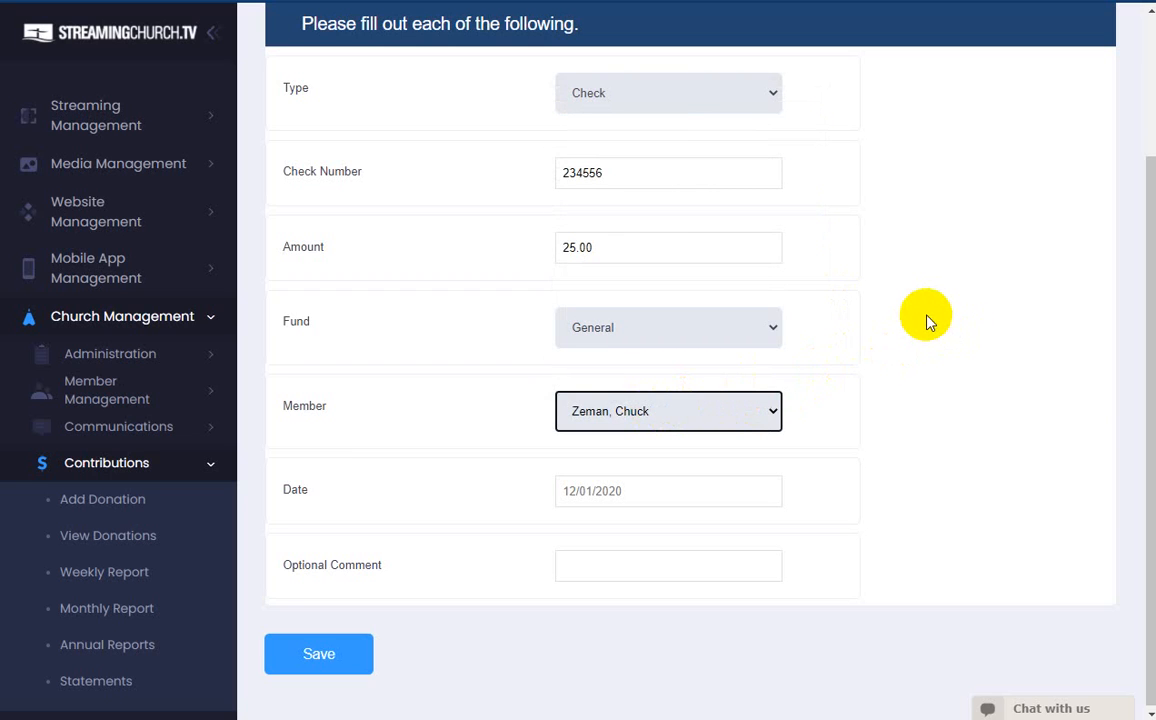
left_click(668, 491)
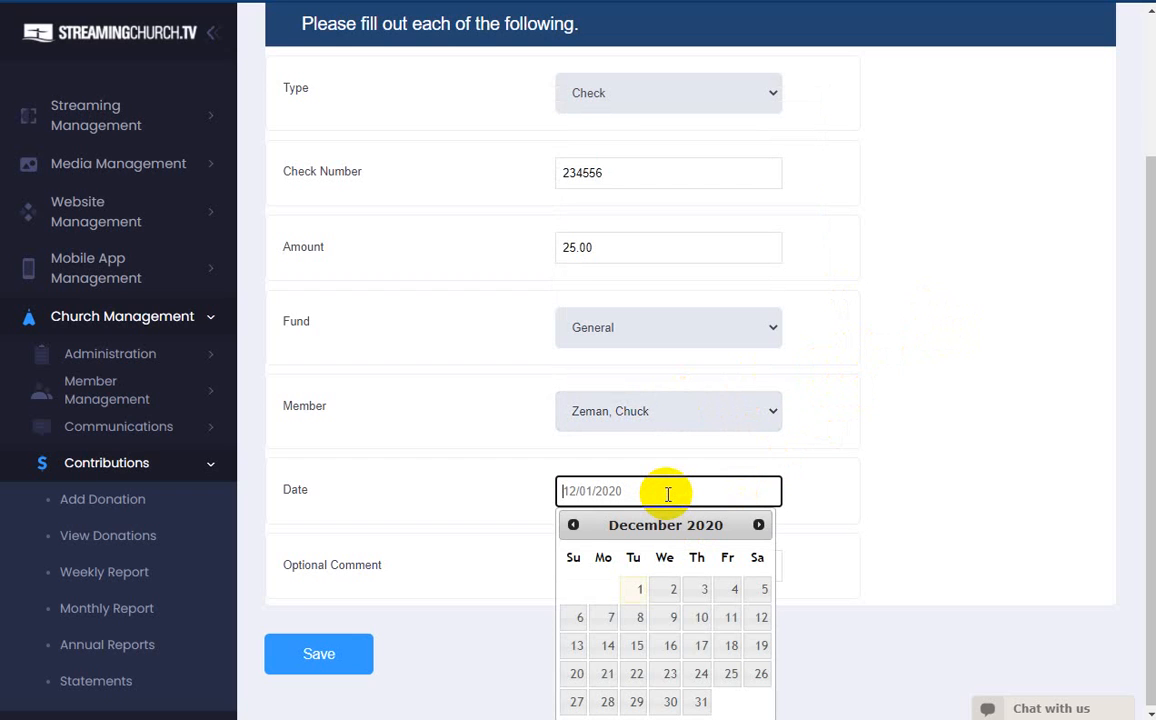
mouse_move(839, 499)
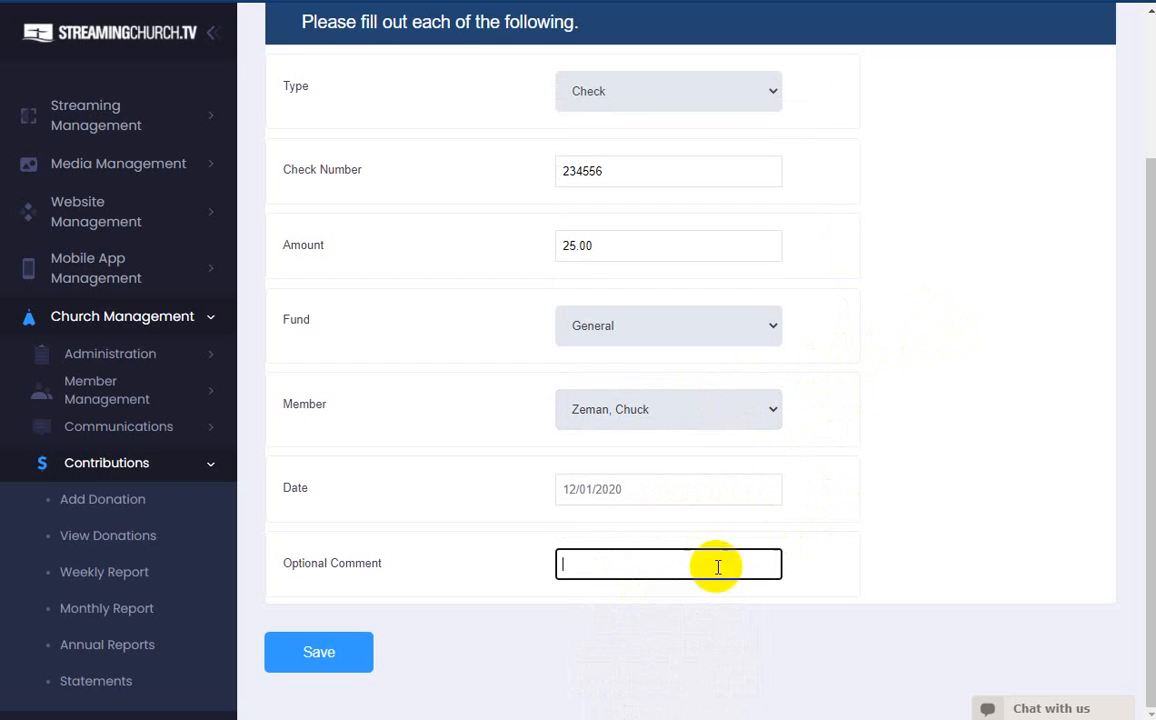
mouse_move(1075, 401)
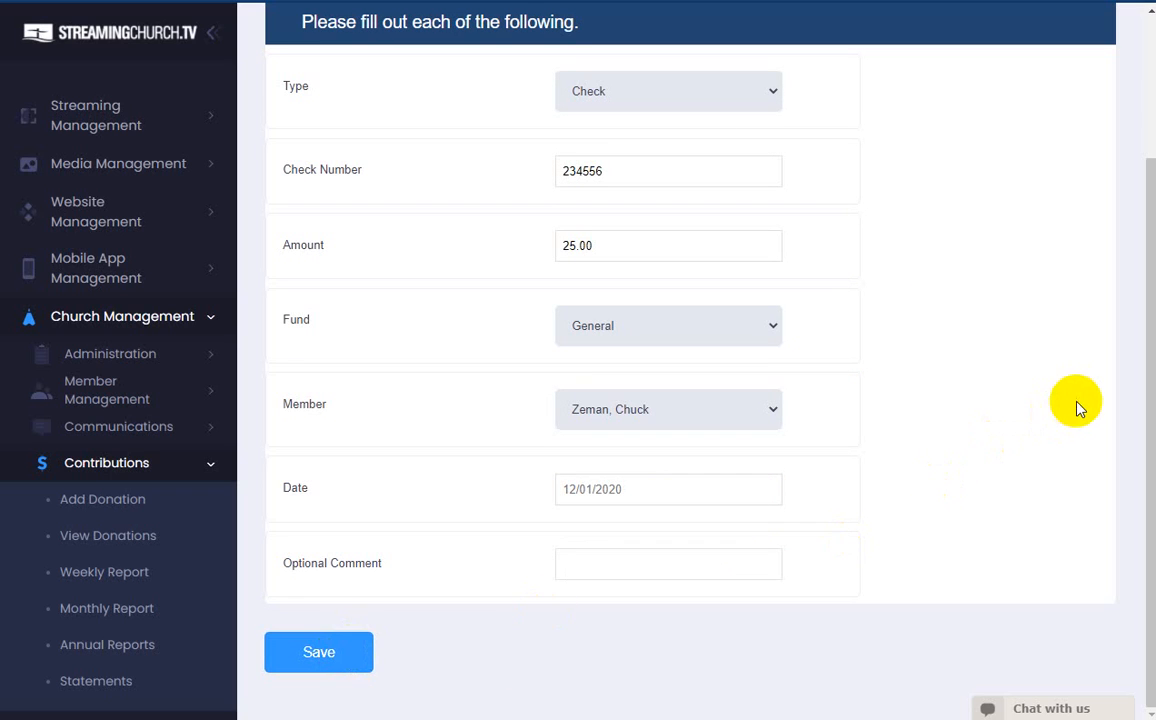
mouse_move(943, 368)
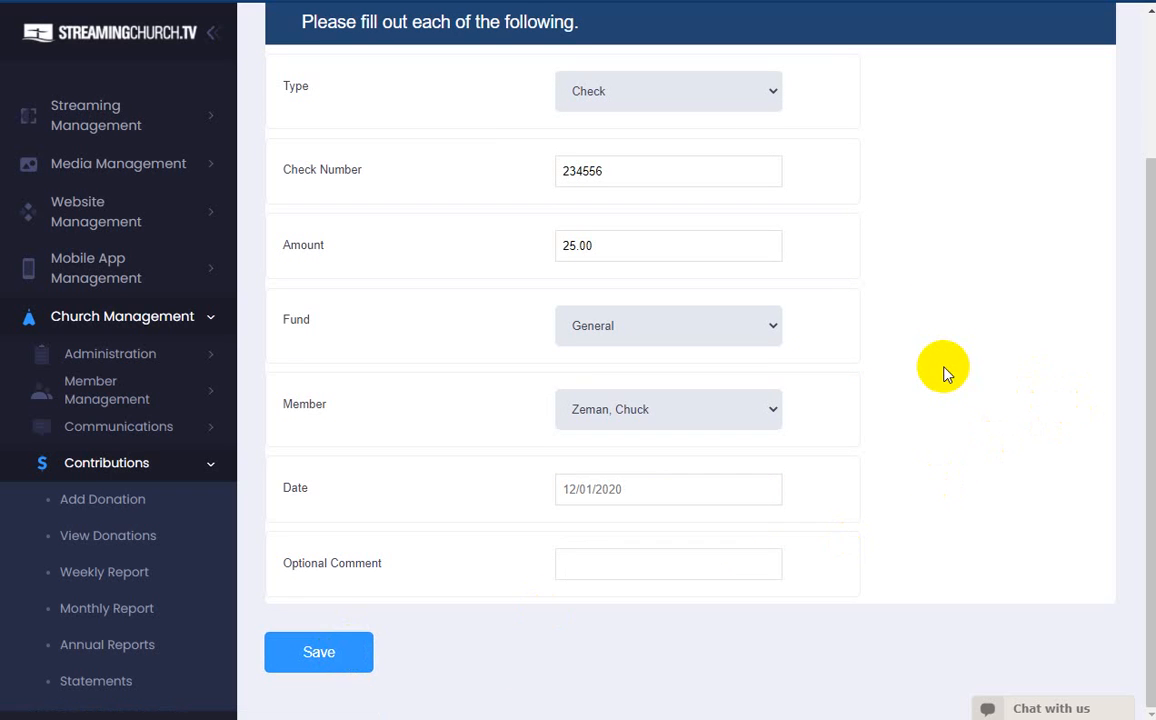